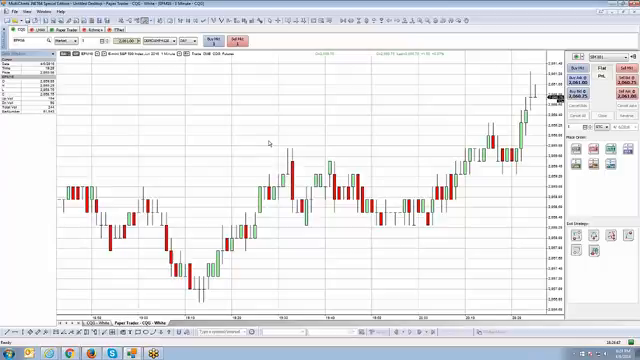
Step: Place a sell limit order from the DOM Sell column and confirm it with future prompts disabled
{"action": "left_click", "coordinate": [12, 12]}
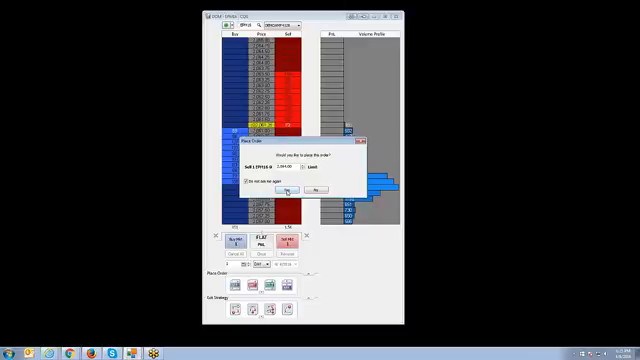
{"action": "left_click", "coordinate": [282, 188]}
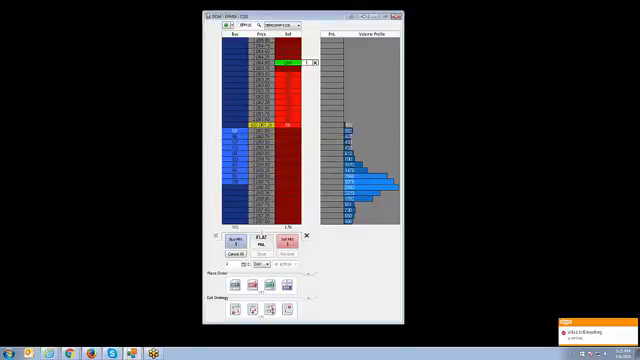